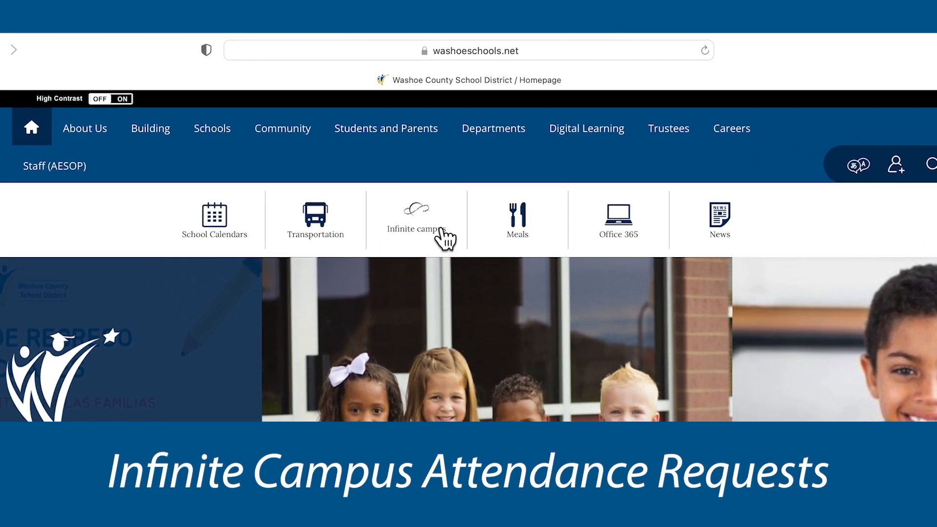
Preview an absence request for the grade 12 student with DOM: Non-medical Absence excuse and Leave Early.
left_click(415, 220)
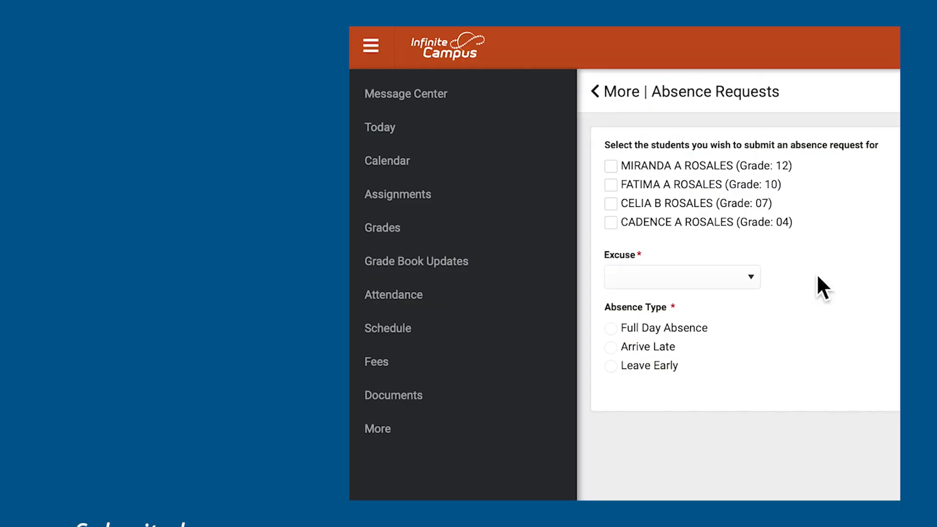
left_click(610, 166)
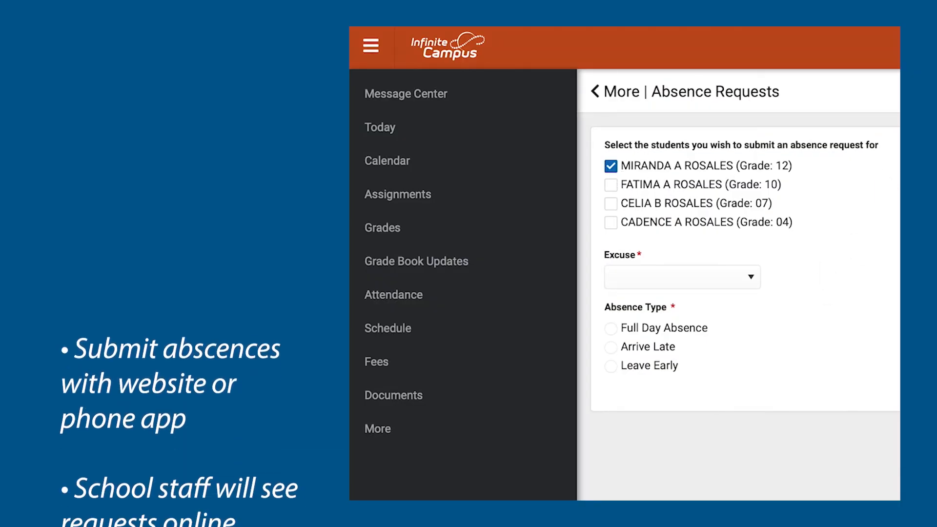
left_click(681, 276)
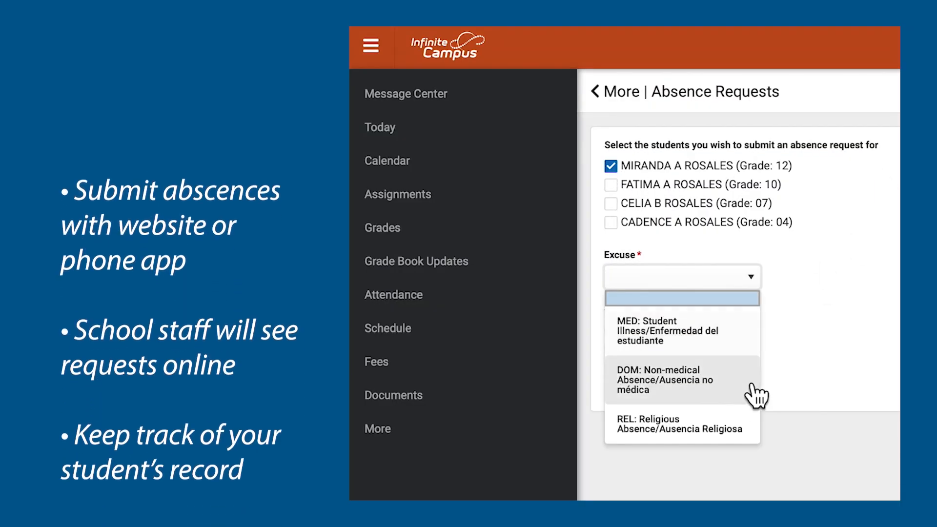
left_click(680, 423)
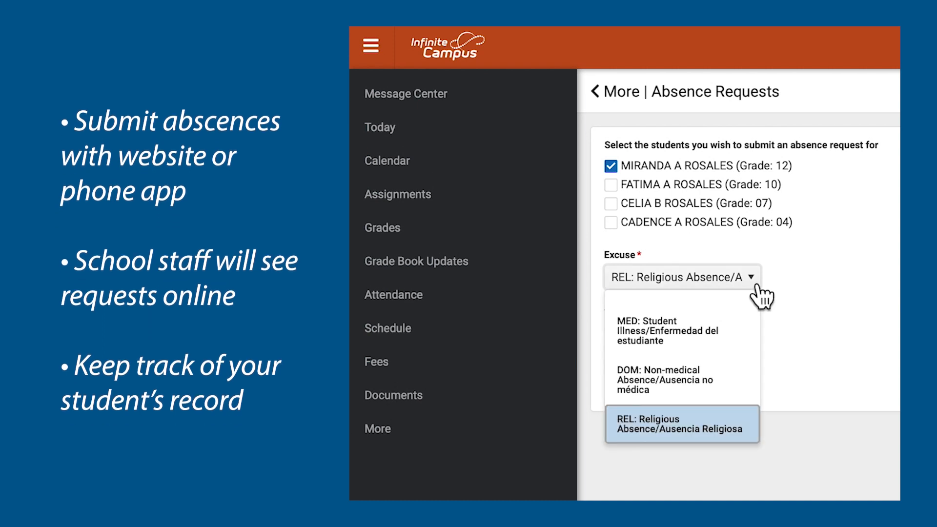
left_click(664, 377)
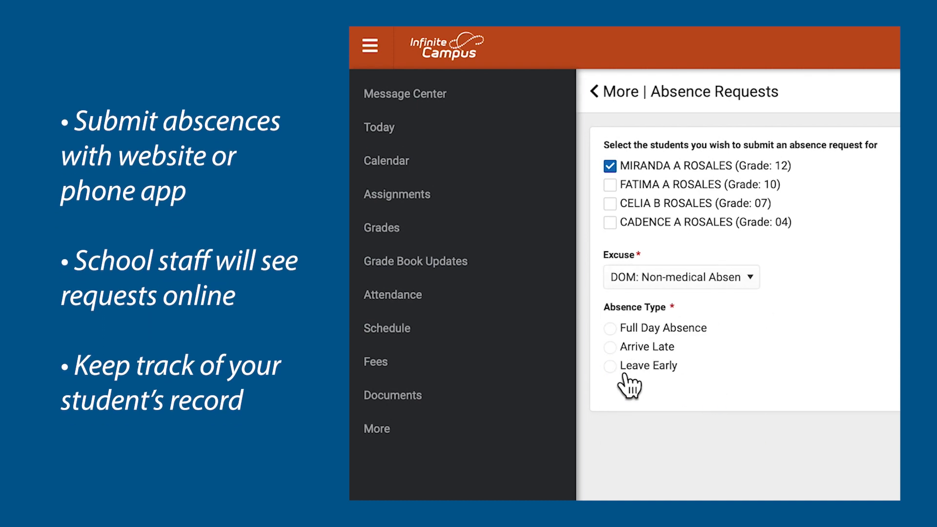
left_click(610, 366)
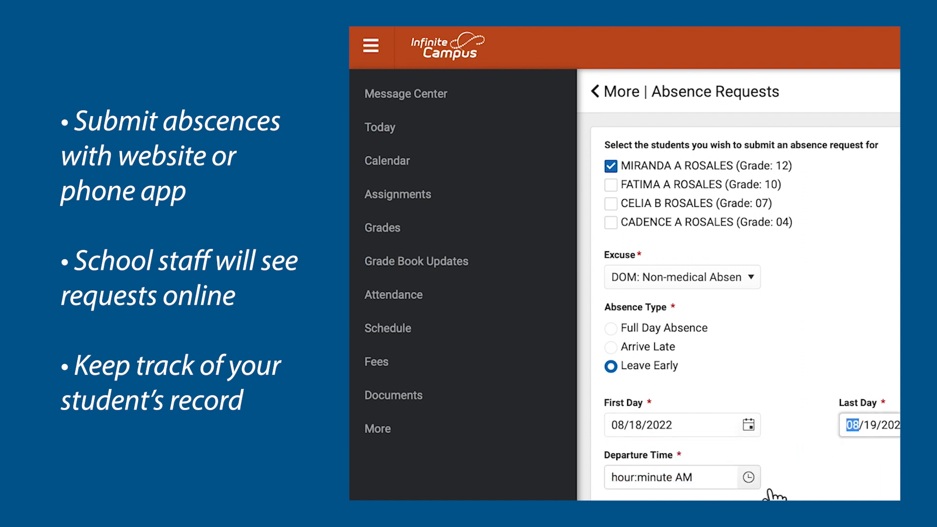
left_click(656, 477)
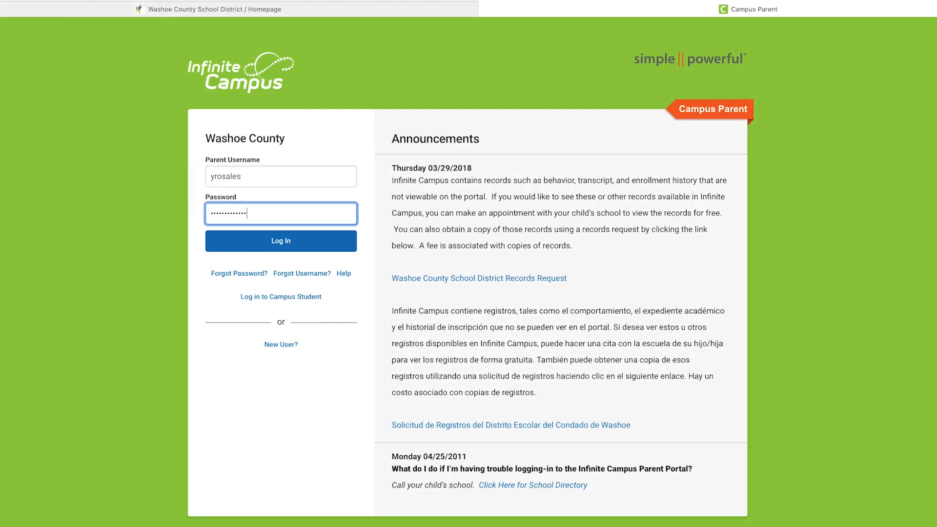
Log in as the parent and reach Absence Requests from the More section.
left_click(280, 240)
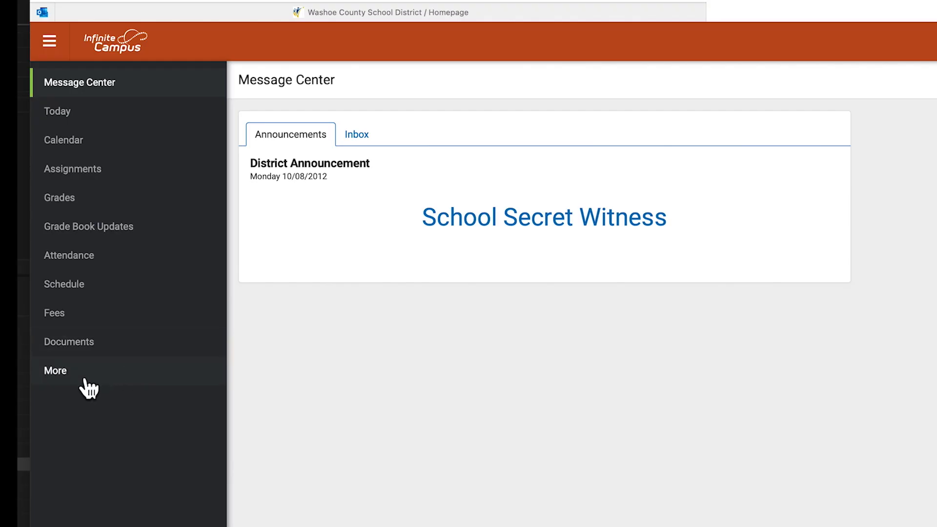
left_click(55, 370)
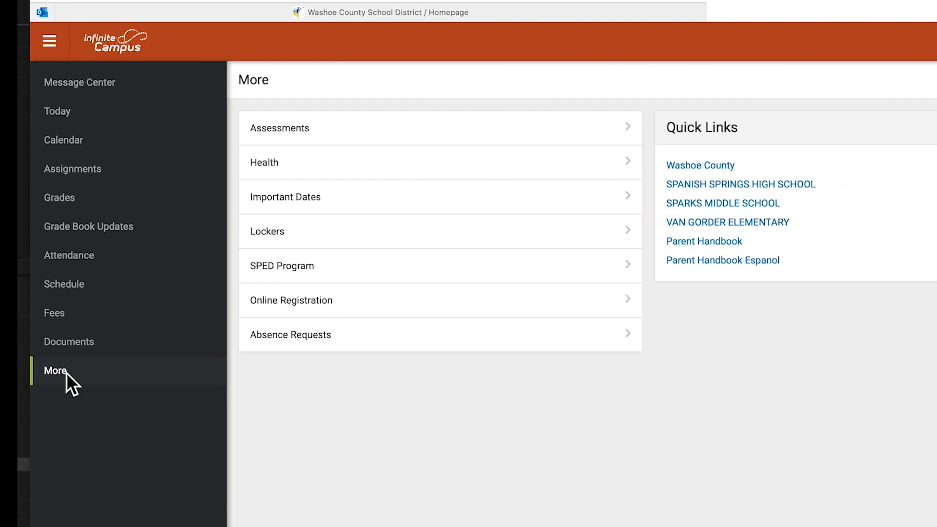
mouse_move(137, 430)
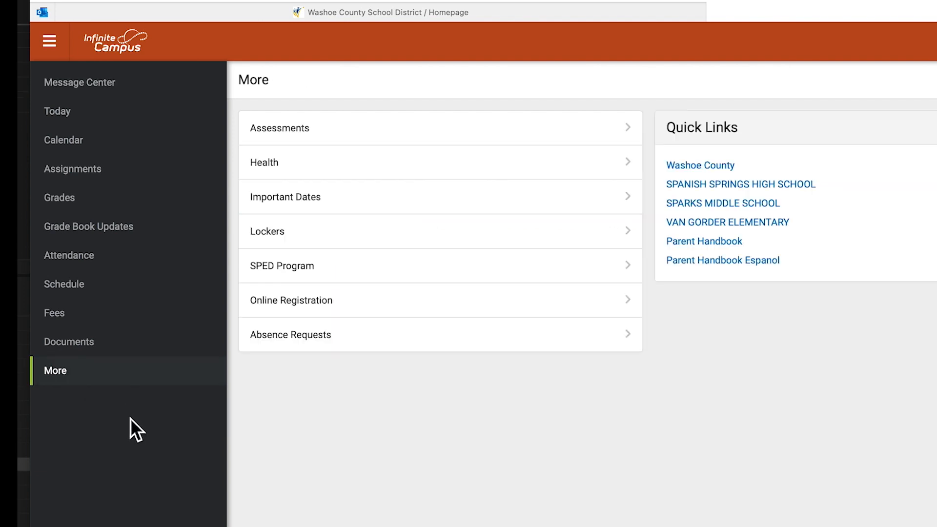
mouse_move(290, 335)
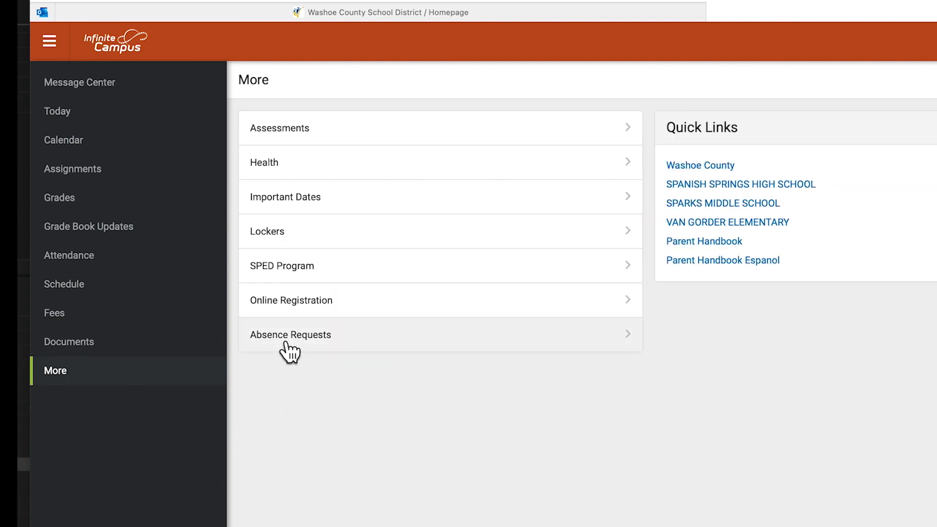
left_click(291, 334)
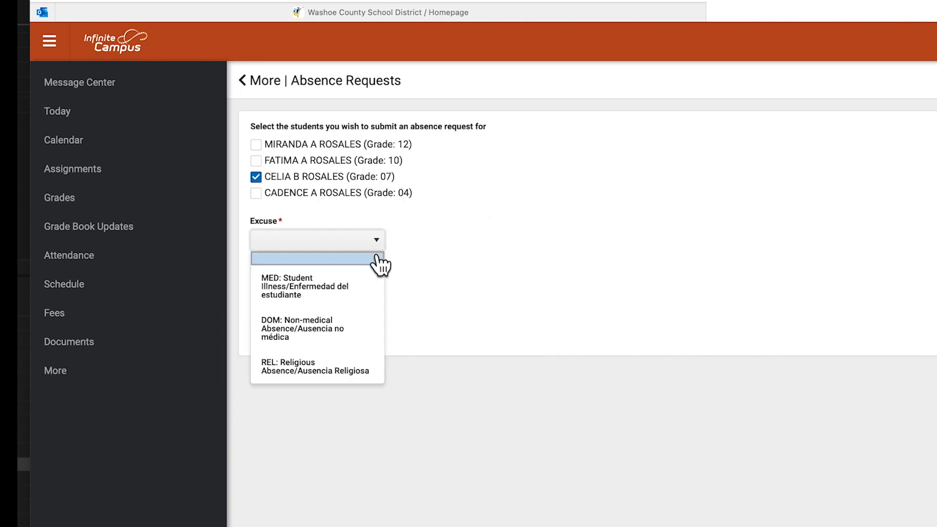
Choose MED: Student Illness, Full Day Absence, and first day 08/15/2022 for the grade 07 student.
left_click(305, 286)
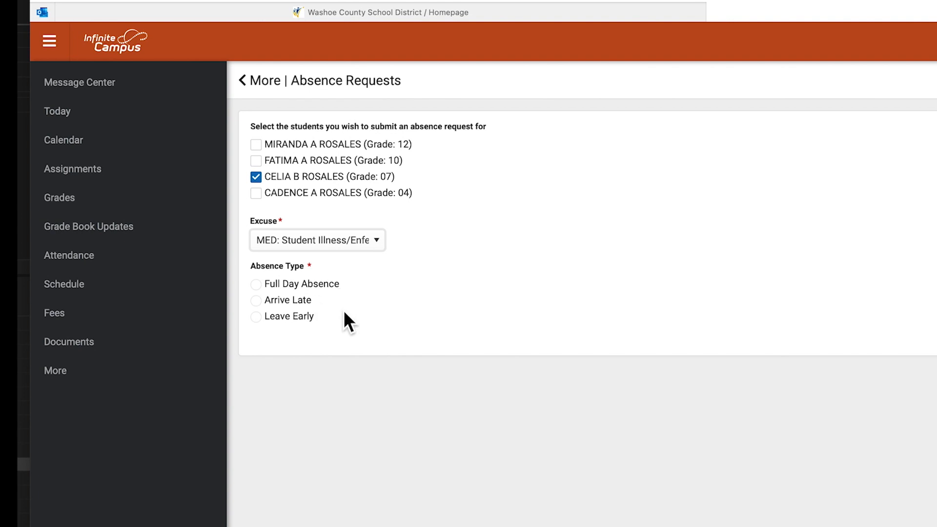
left_click(256, 283)
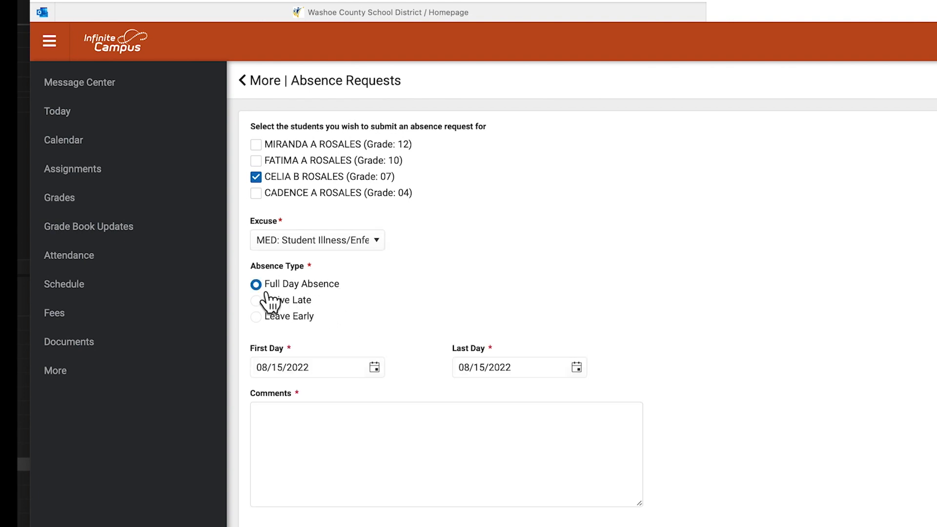
mouse_move(671, 316)
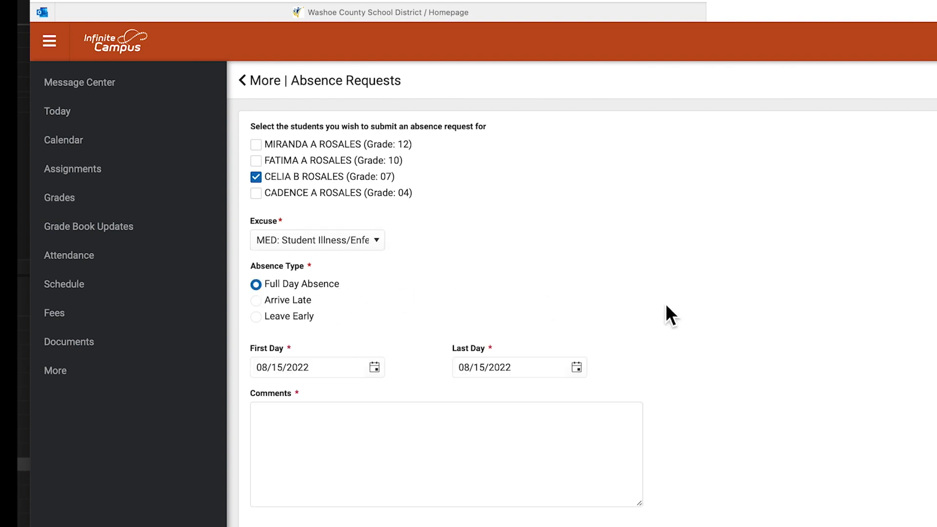
mouse_move(393, 392)
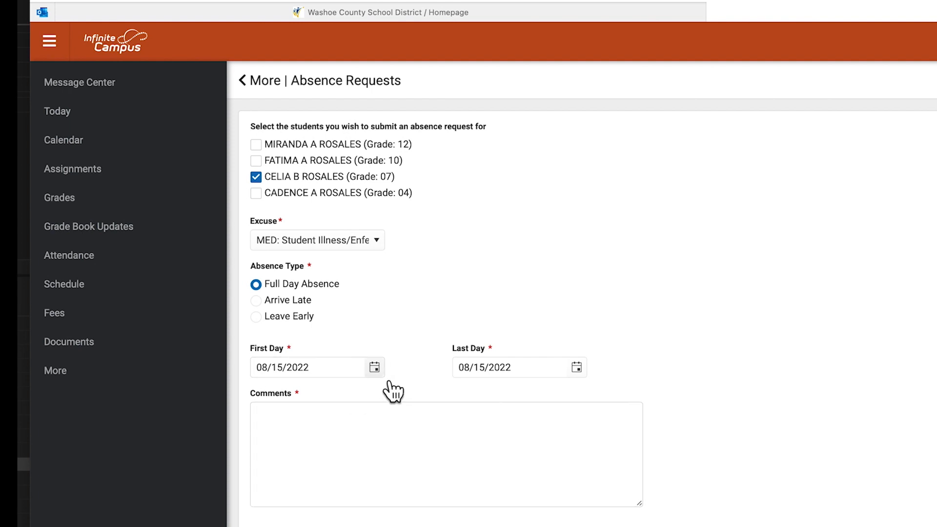
left_click(375, 366)
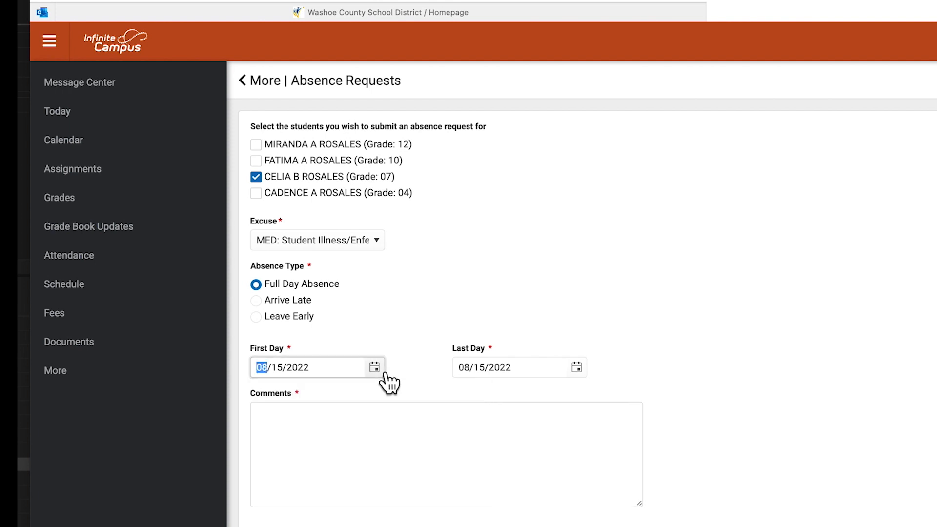
Add the comment 'Student has a fever and sore throat, taking her to the doctor' and submit the request.
type("Stu")
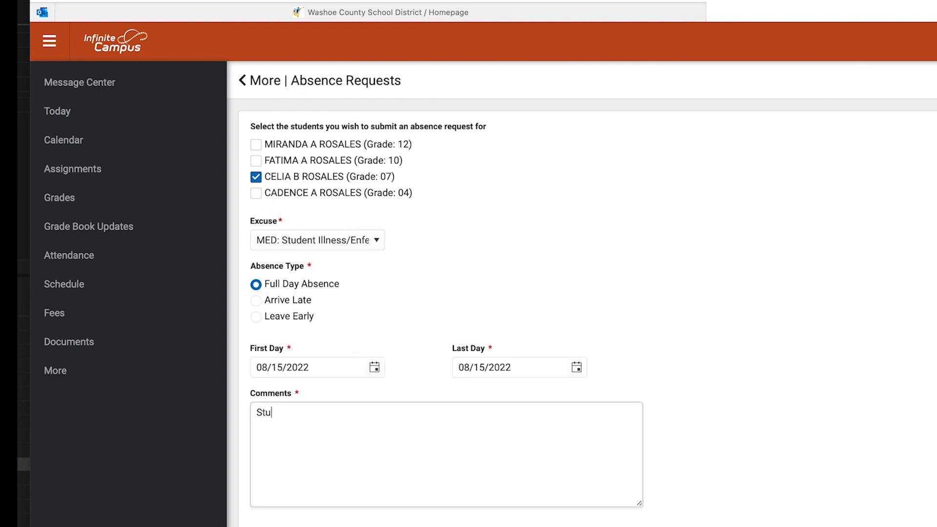
type("dent has")
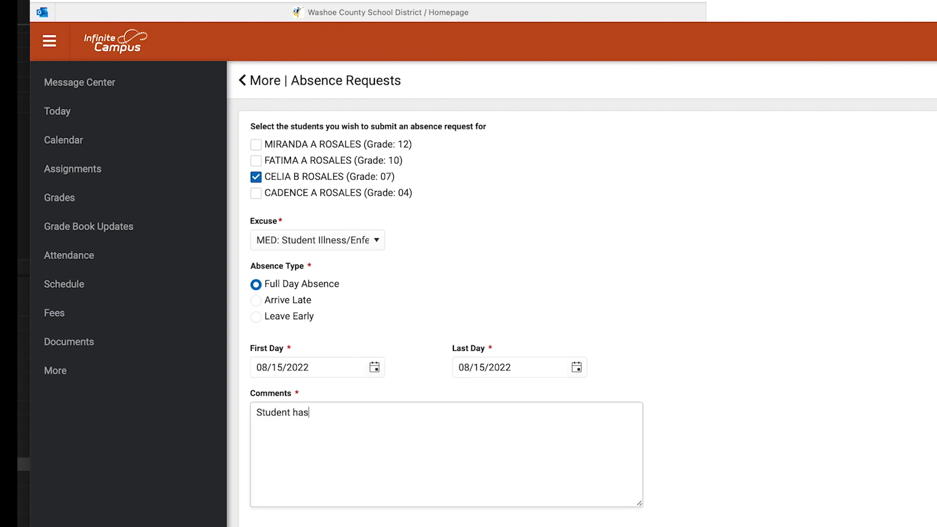
type("a fever")
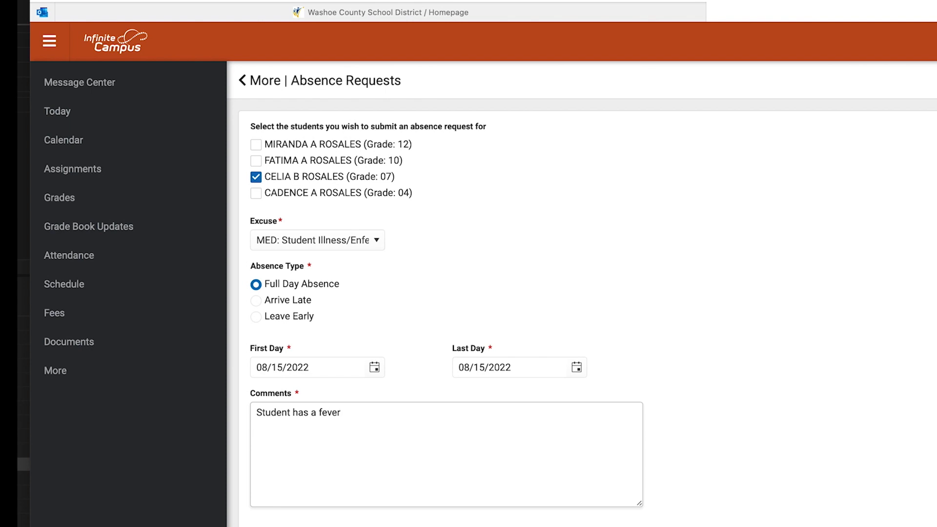
type("and sore throat, taking her to the")
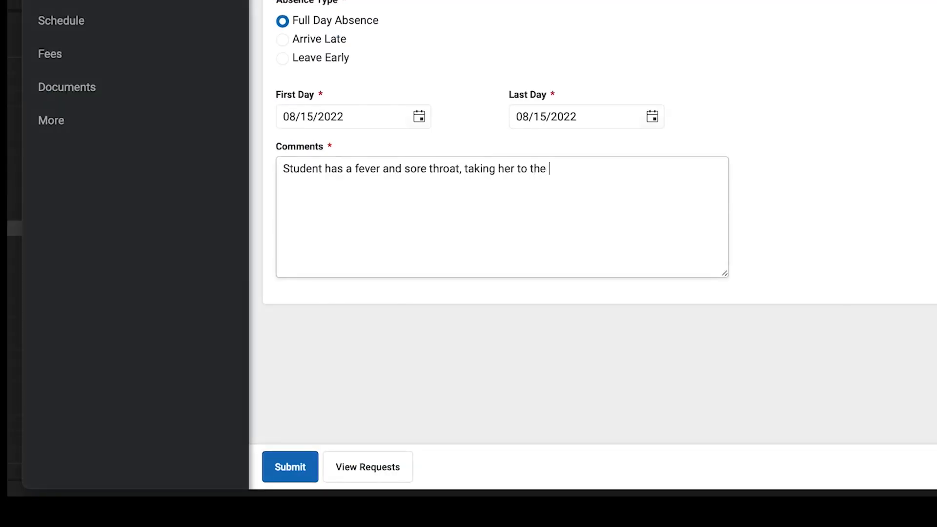
type("doctor")
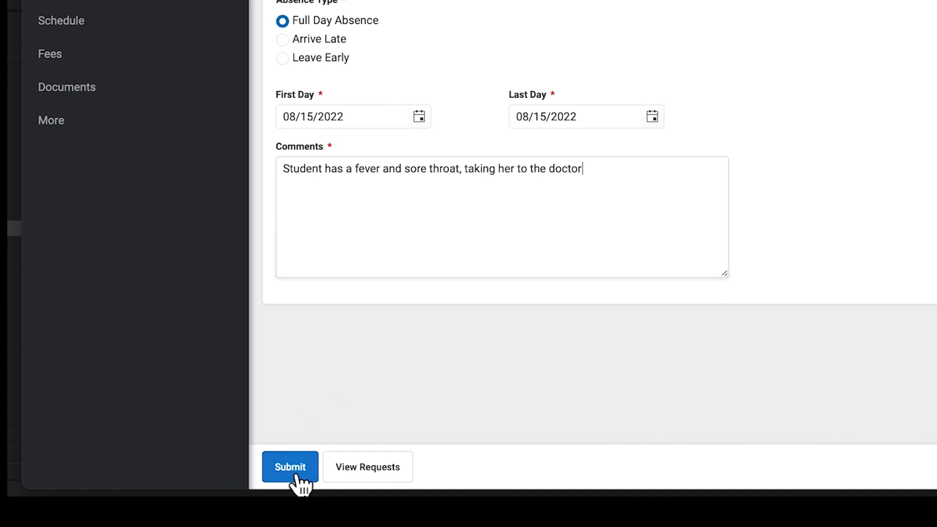
left_click(290, 466)
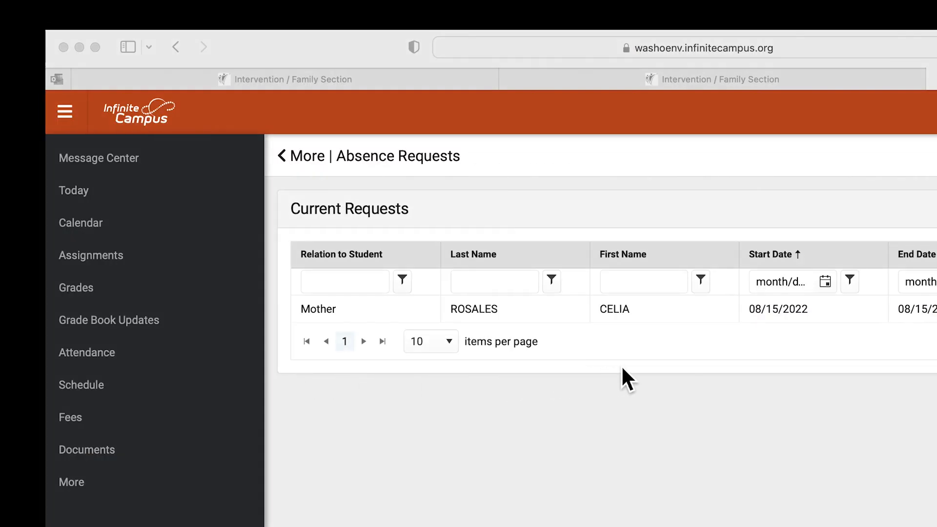